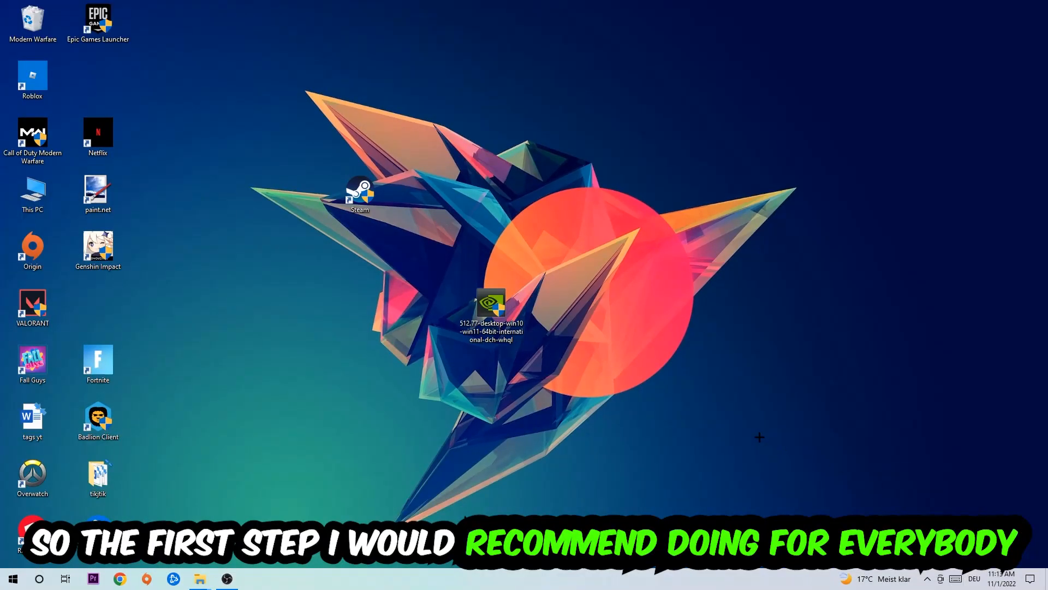
Launch Command Prompt by running cmd from the Run dialog.
key("Win+r")
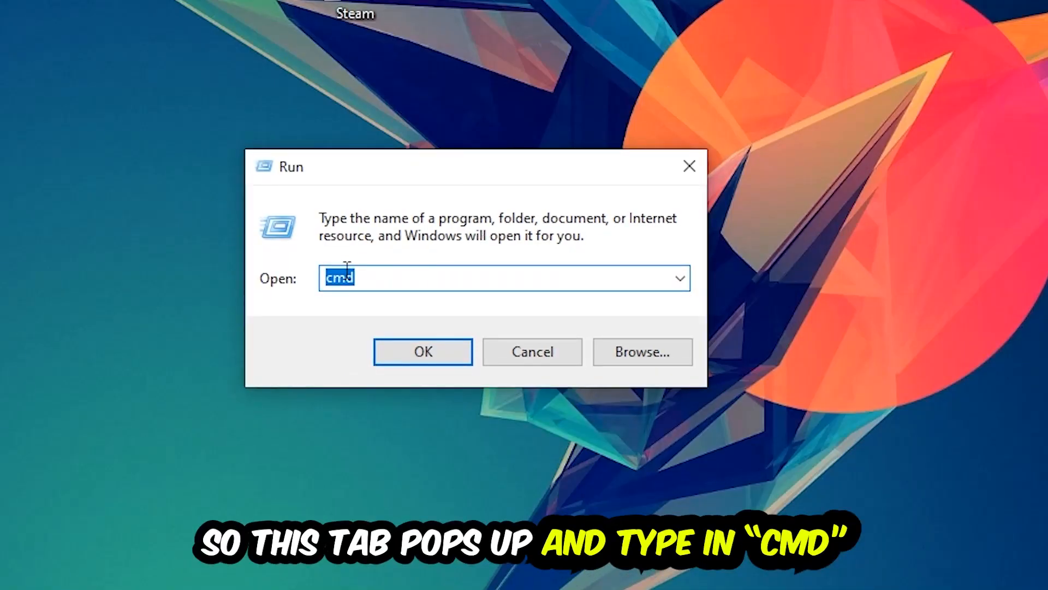
mouse_move(432, 280)
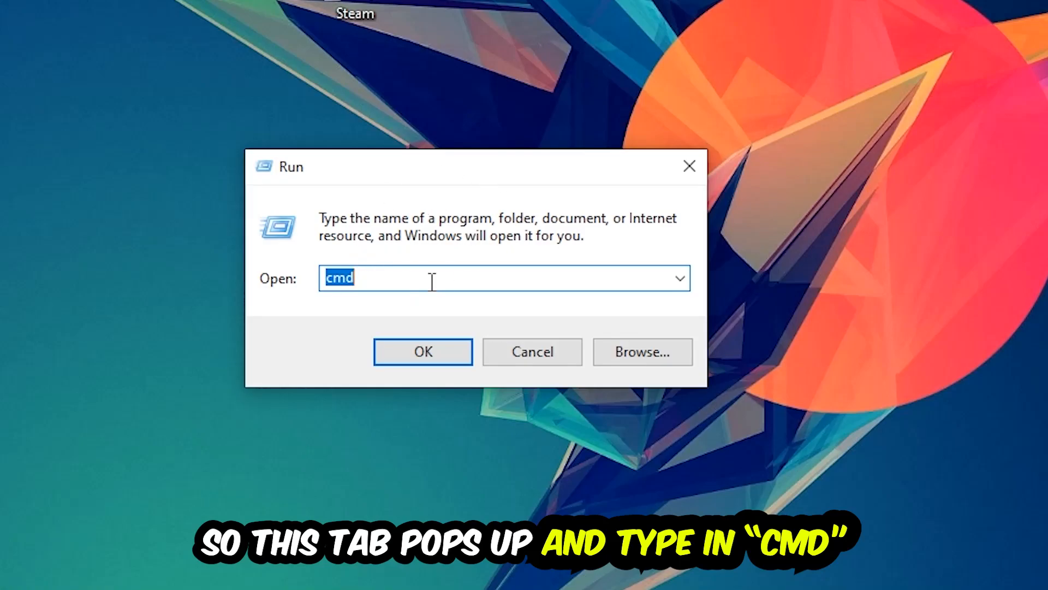
left_click(421, 350)
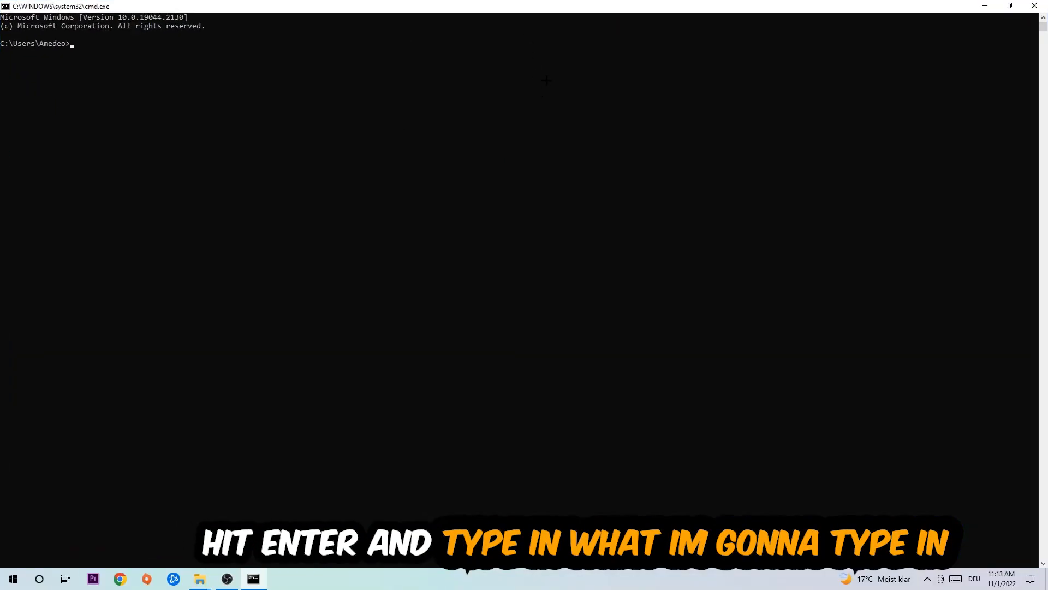
Flush the DNS resolver cache with ipconfig /flushdns.
type("ip")
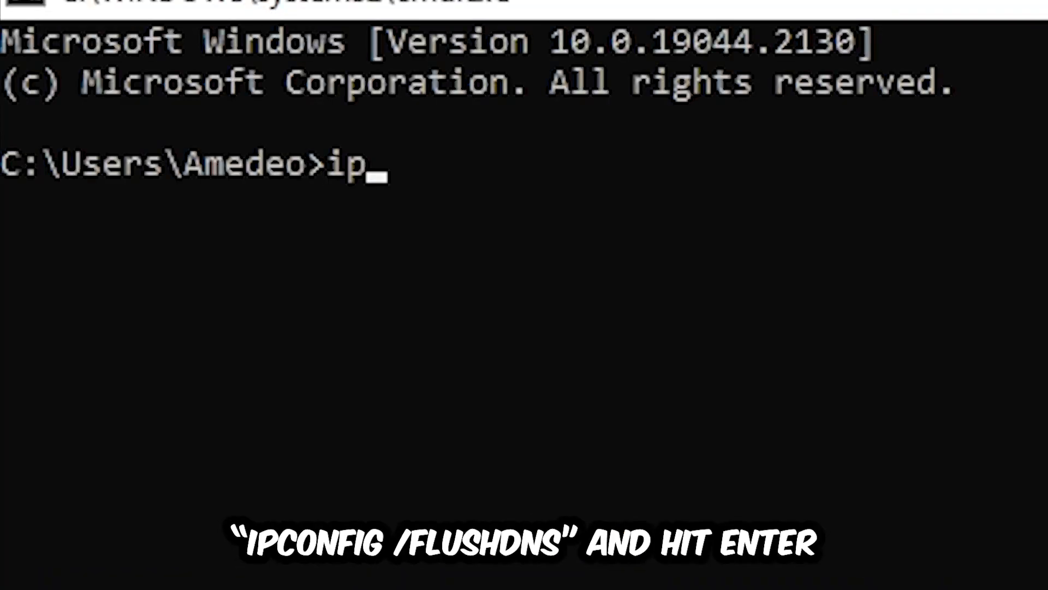
type("config")
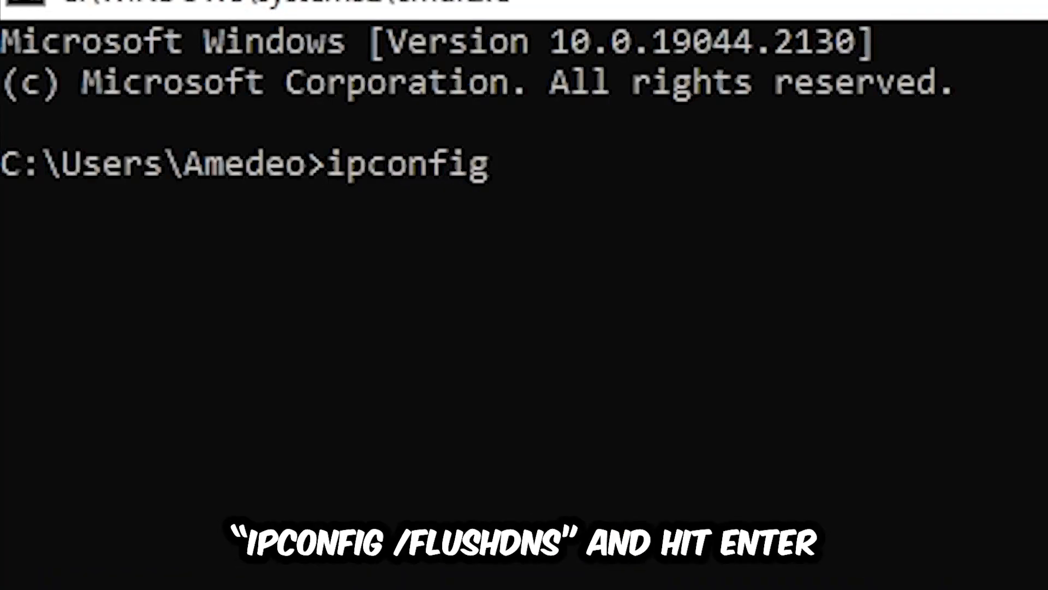
type("/fl")
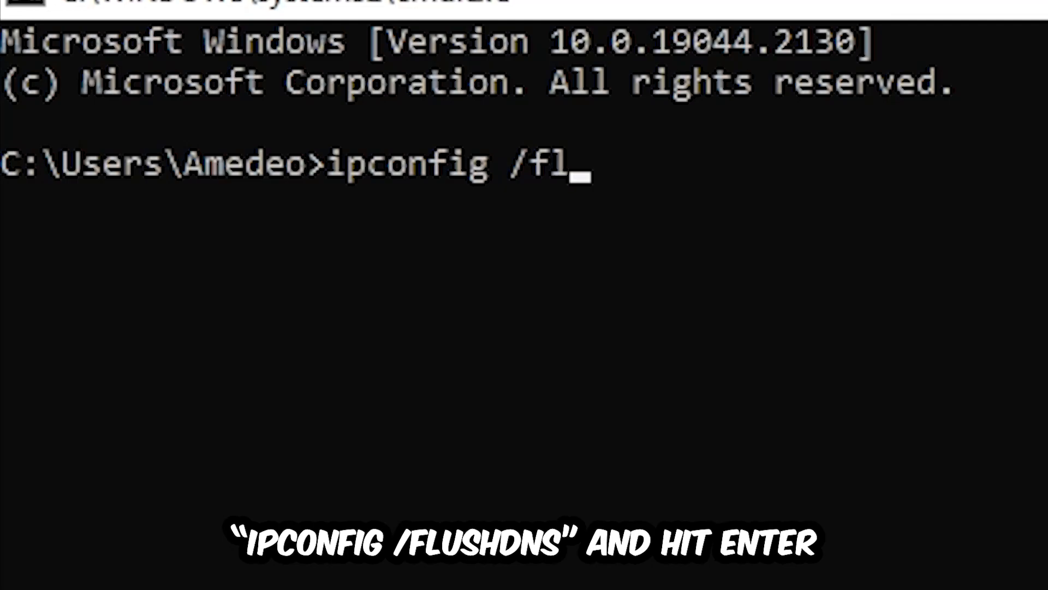
key("Return")
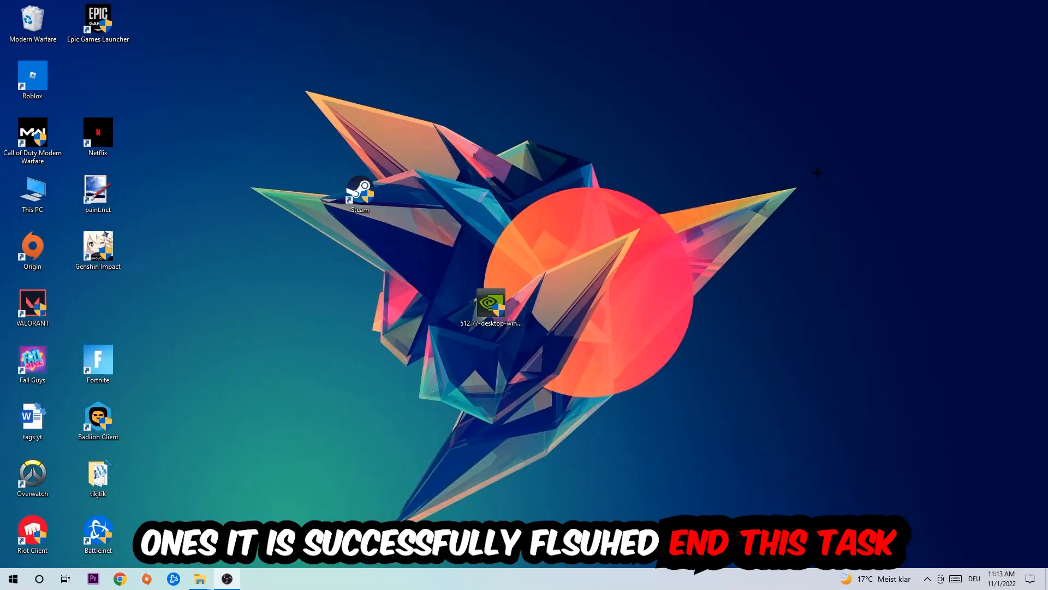
Reach the Network and Sharing Center through Settings' Network & Internet status page.
left_click(13, 578)
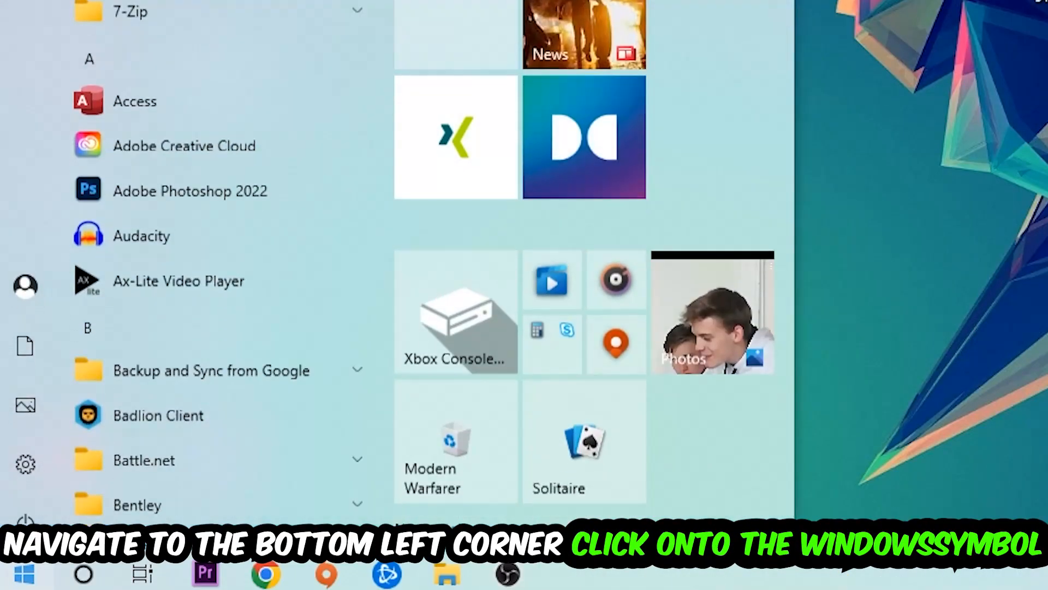
left_click(25, 463)
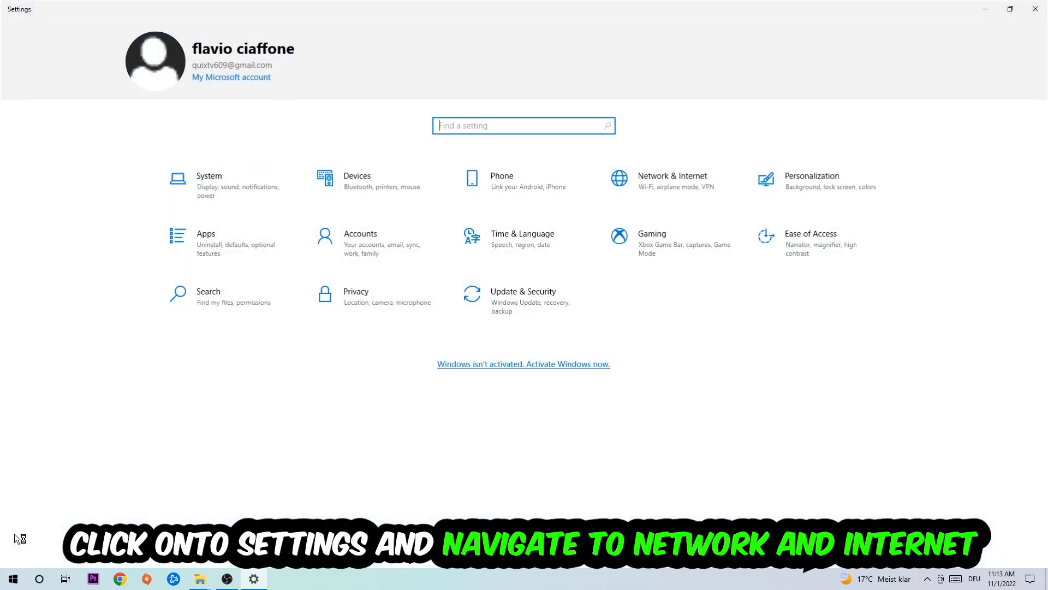
left_click(671, 180)
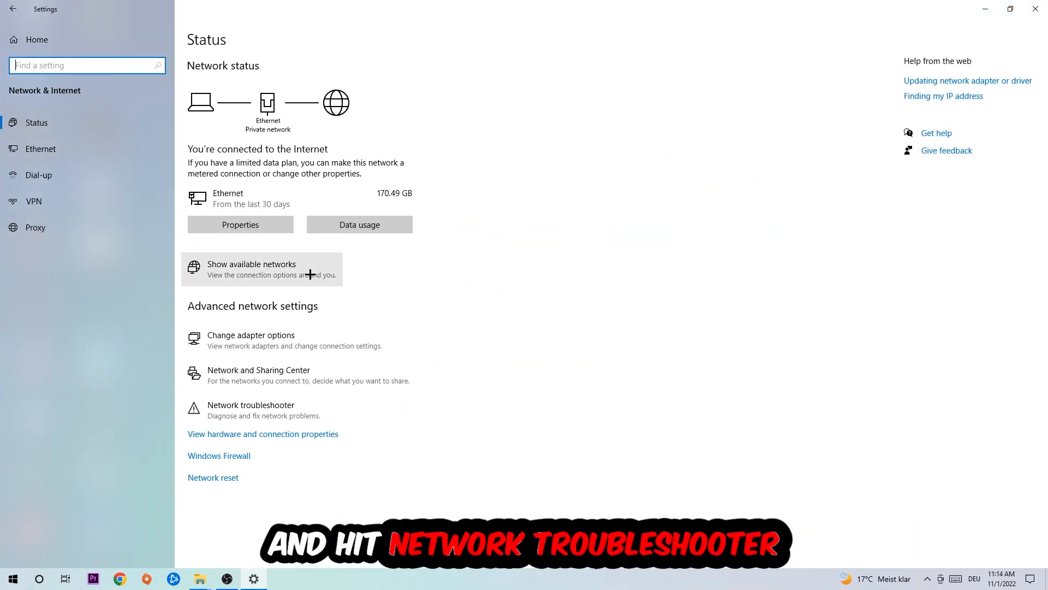
mouse_move(276, 410)
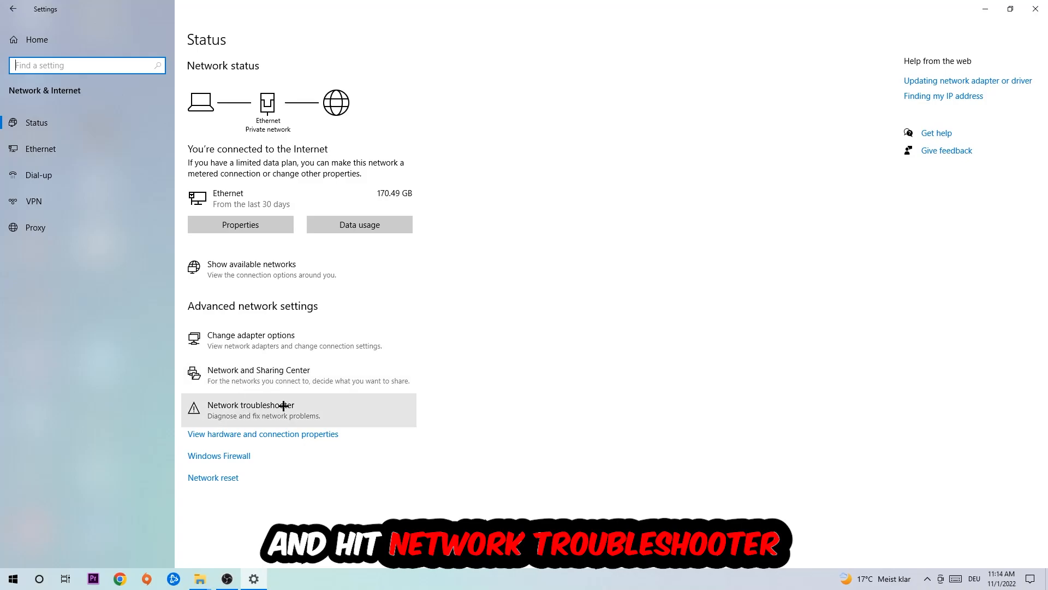
mouse_move(289, 412)
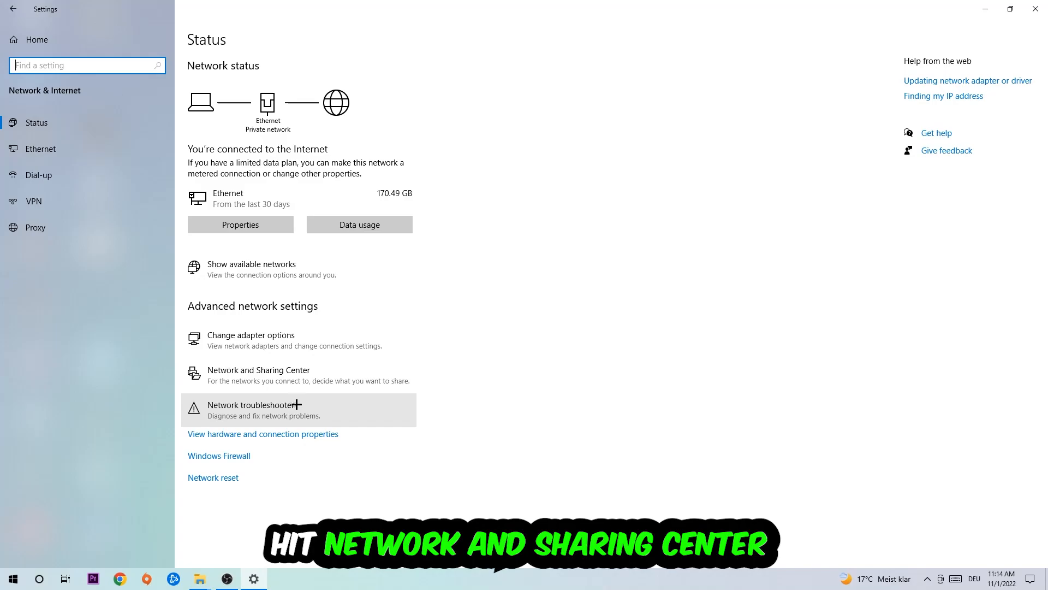
left_click(257, 370)
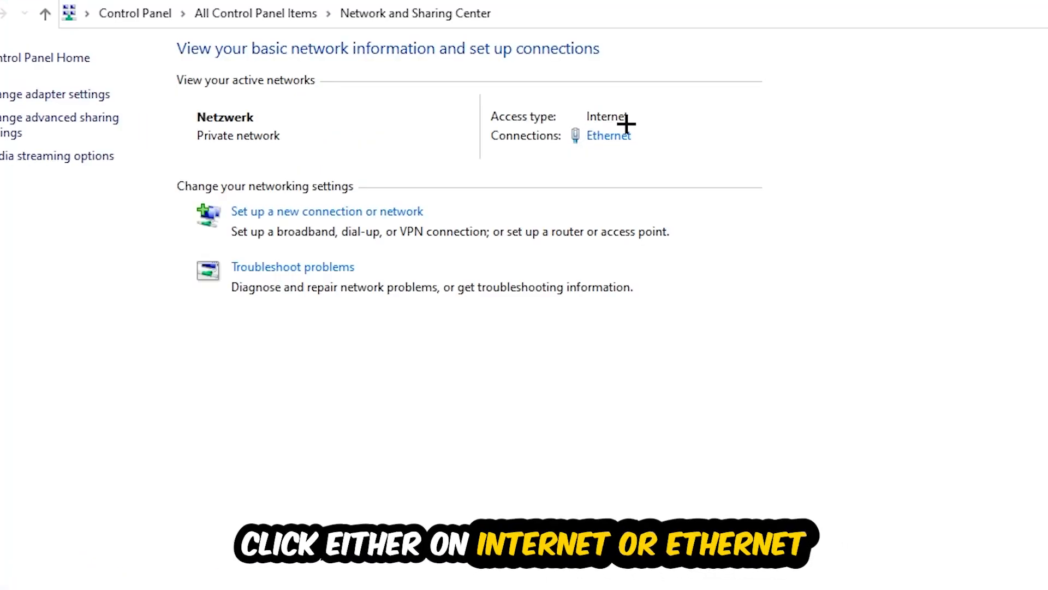
mouse_move(608, 136)
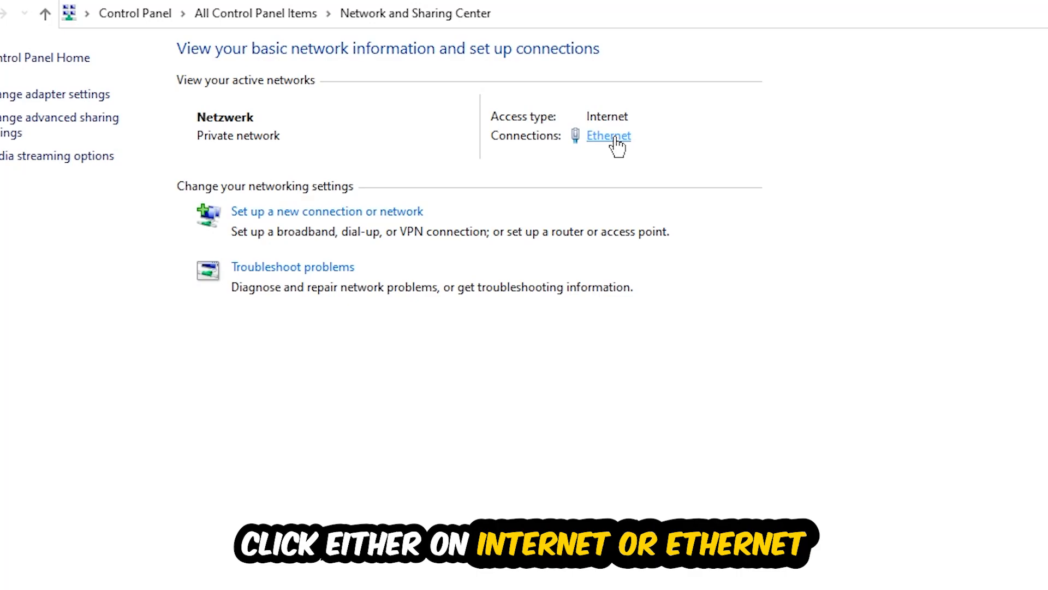
Bring up the Ethernet connection's Properties from its status window.
left_click(608, 135)
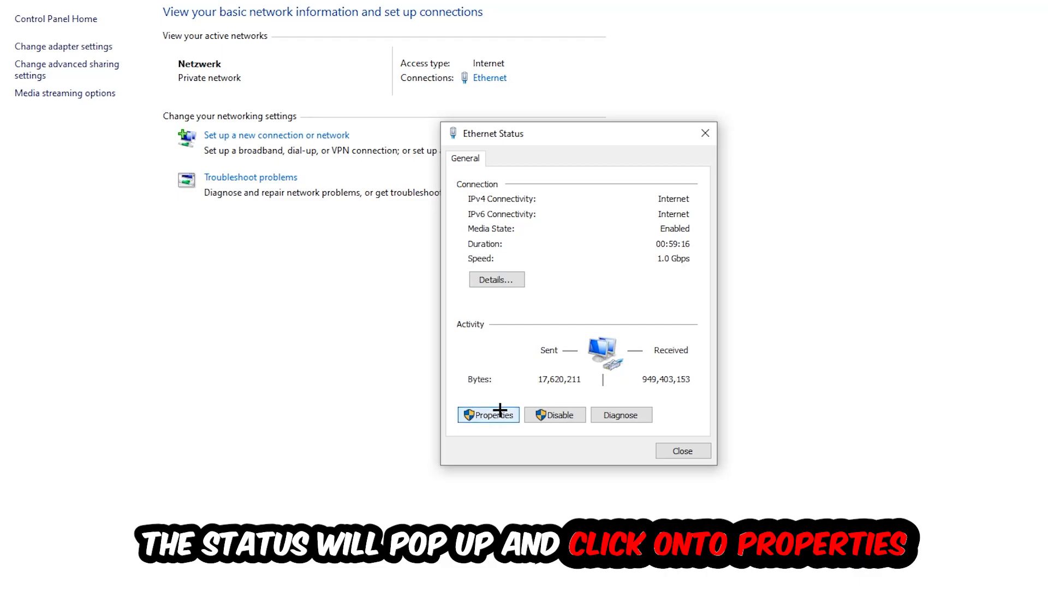
left_click(488, 414)
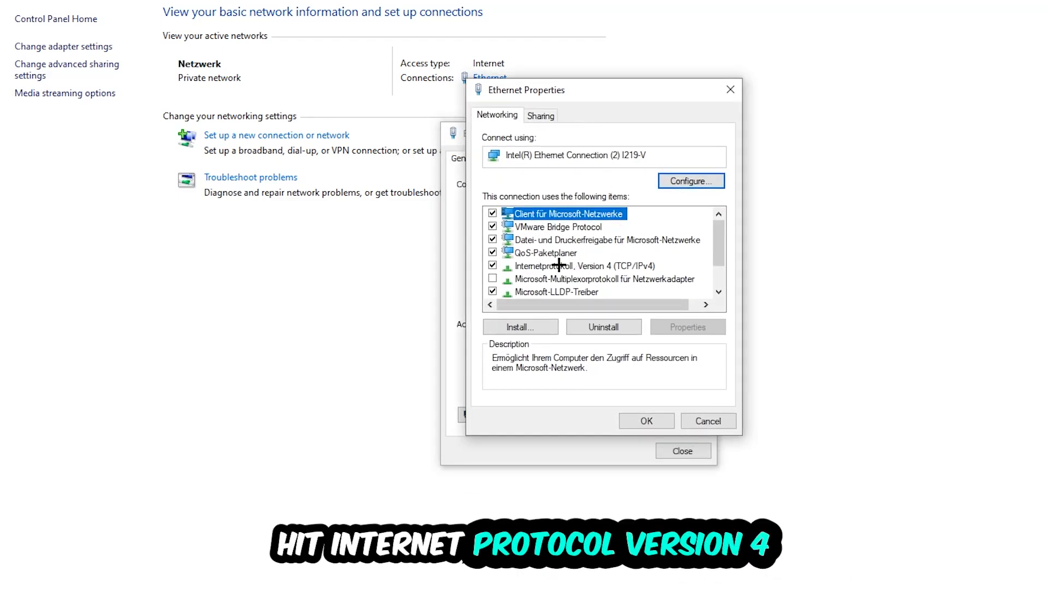
Switch Ethernet's IPv4 to manually specified DNS server addresses and confirm.
double_click(579, 265)
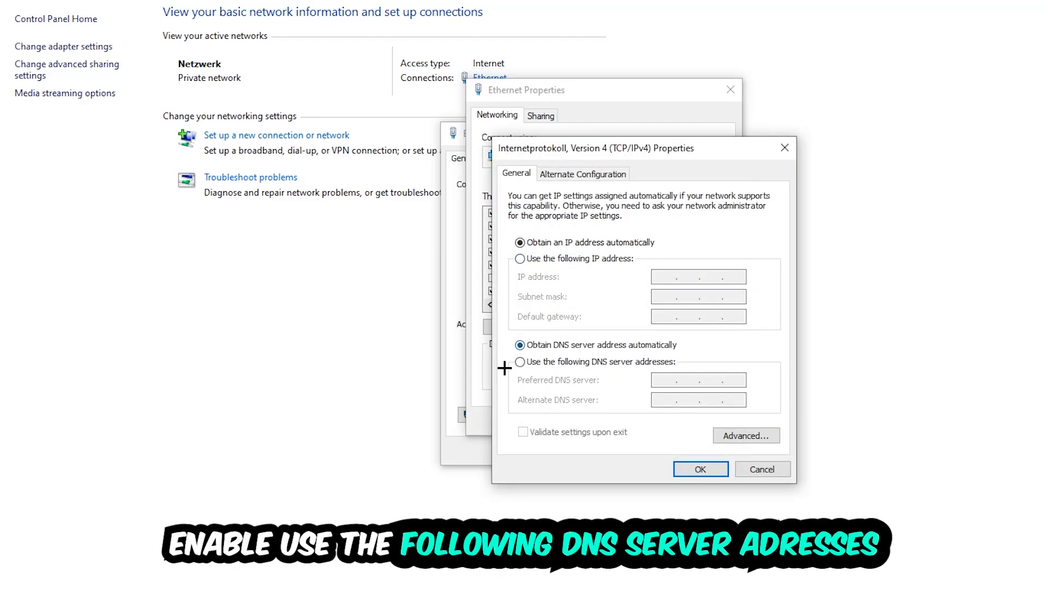
left_click(519, 361)
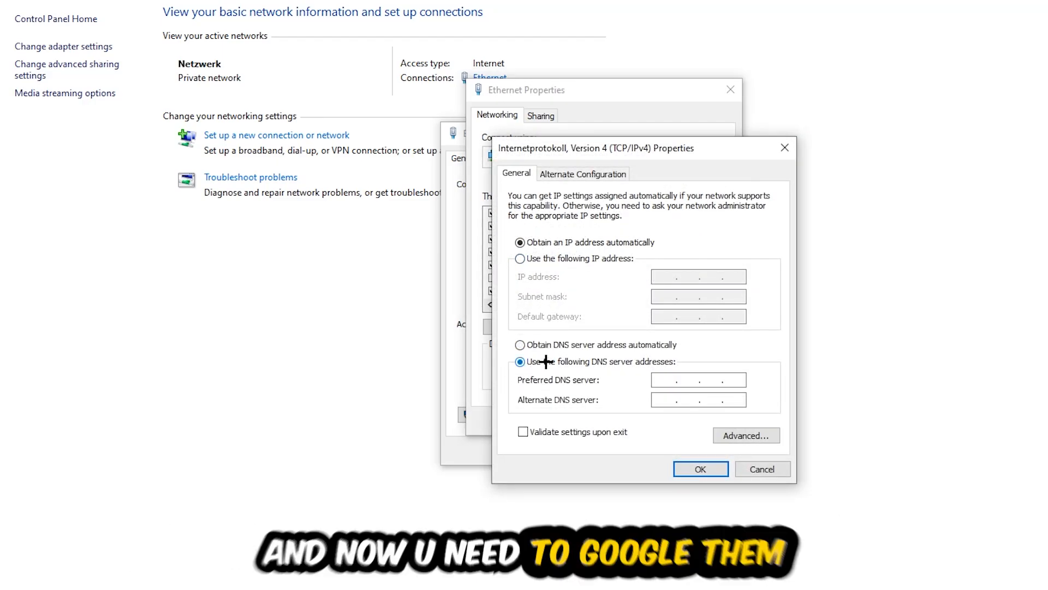
mouse_move(544, 354)
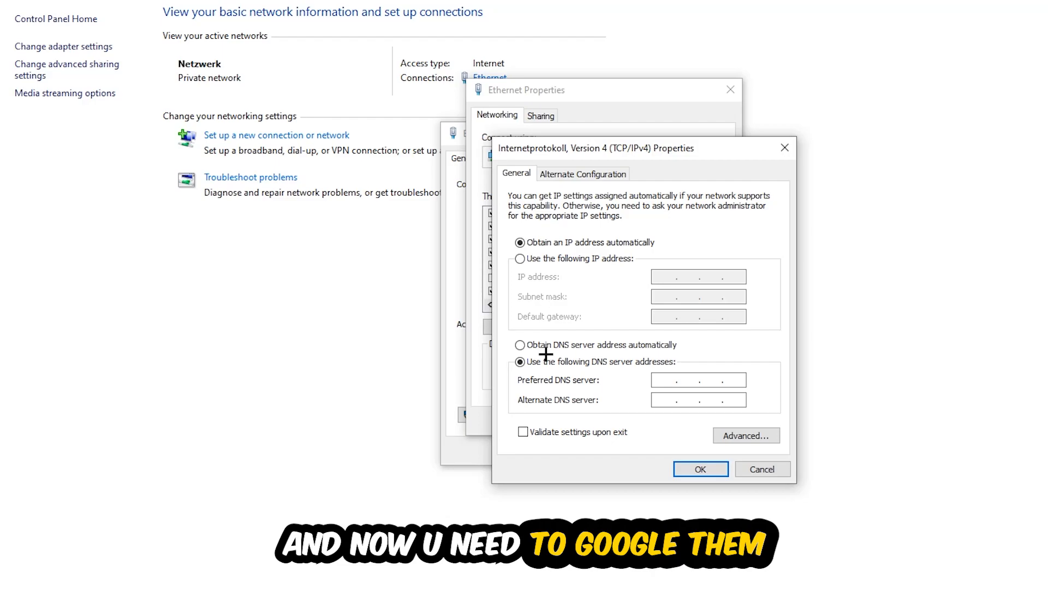
left_click(668, 379)
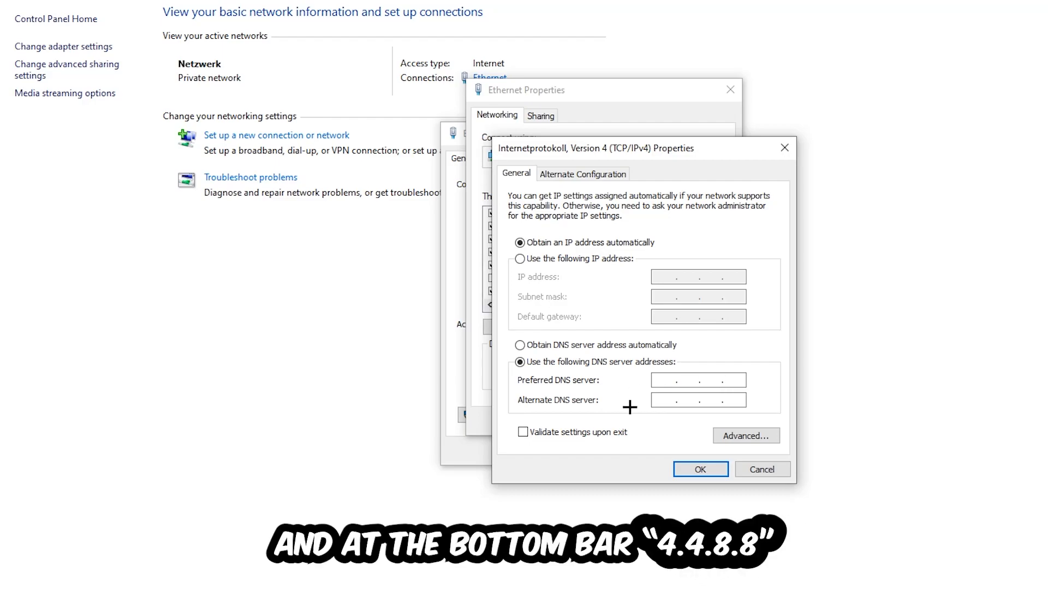
mouse_move(652, 405)
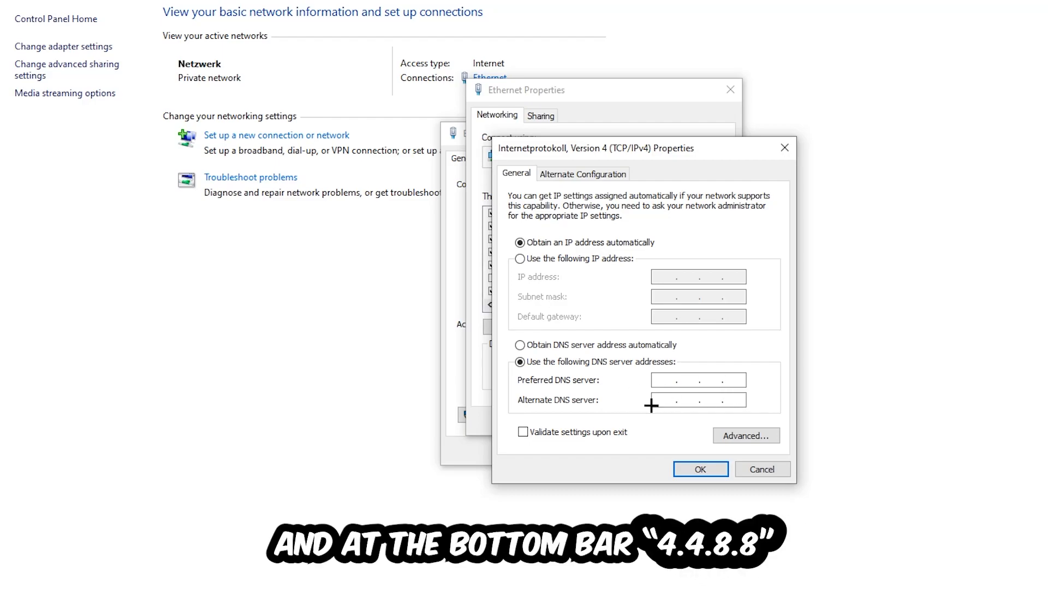
left_click(700, 468)
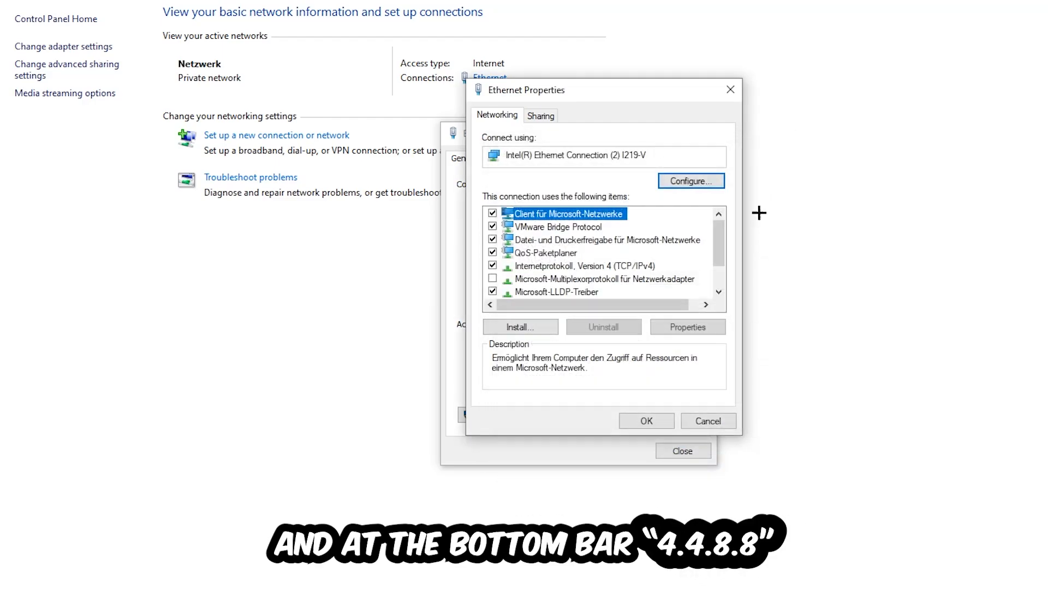